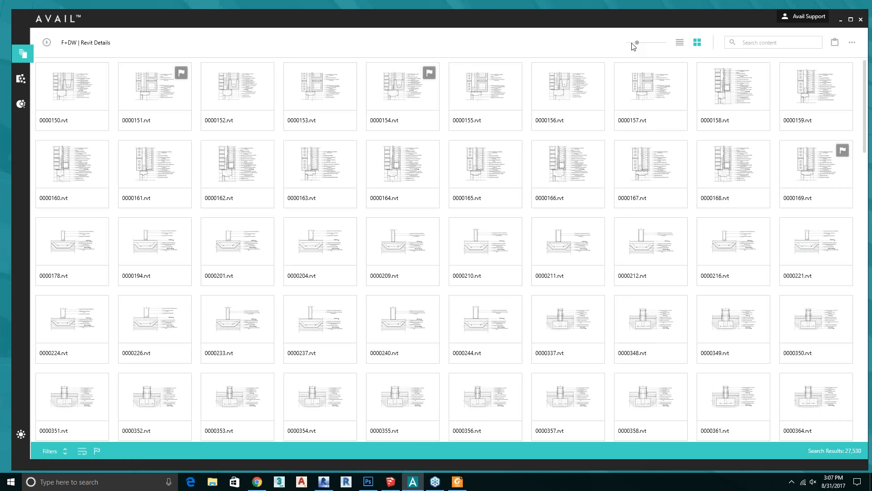
mouse_move(635, 44)
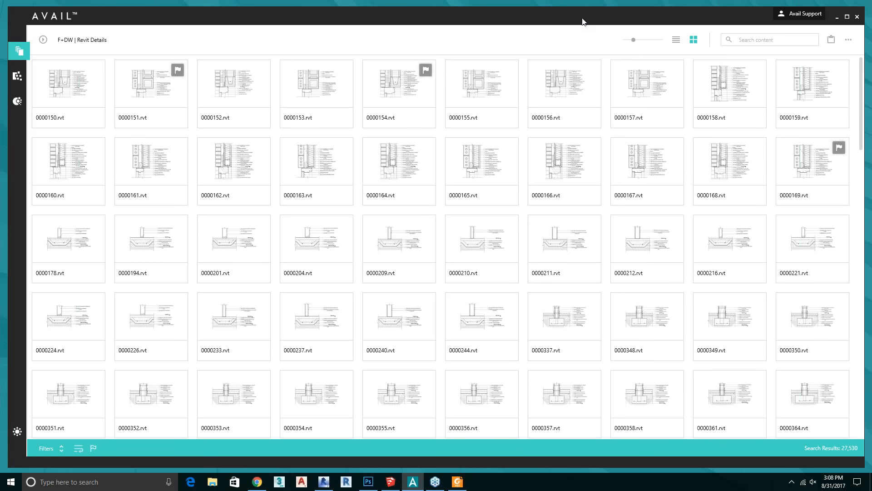
mouse_move(580, 208)
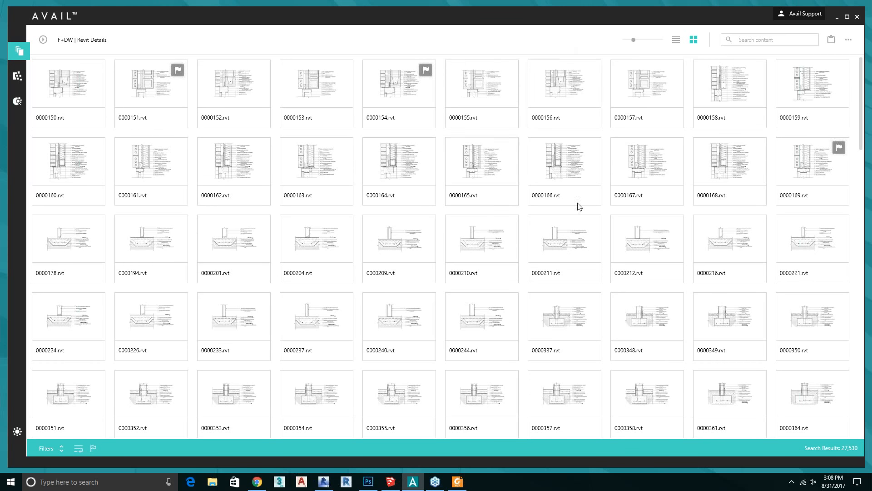
mouse_move(458, 56)
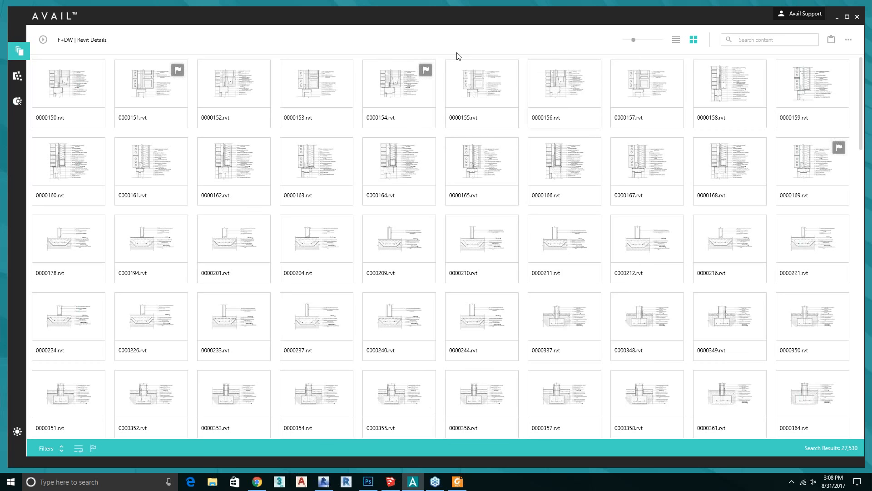
mouse_move(81, 39)
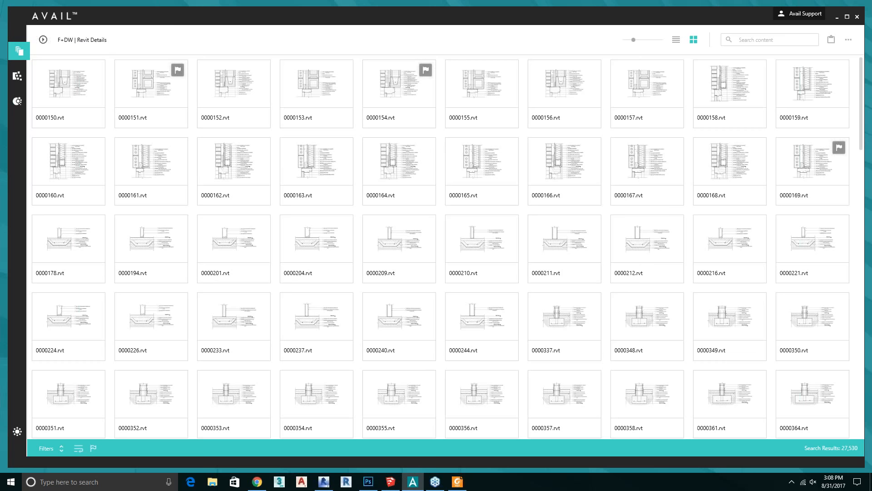
Step: Expand the Channels panel to list the pinned channels beside the F+DW | Revit Details grid
left_click(18, 51)
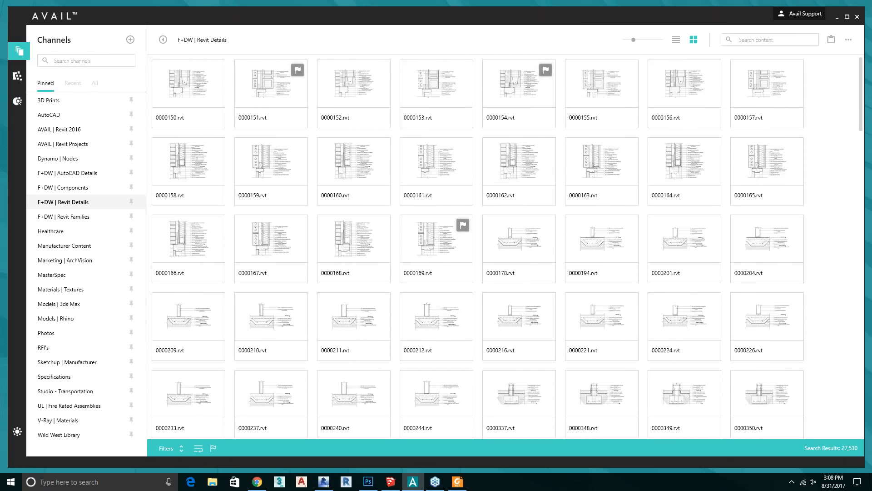
mouse_move(35, 45)
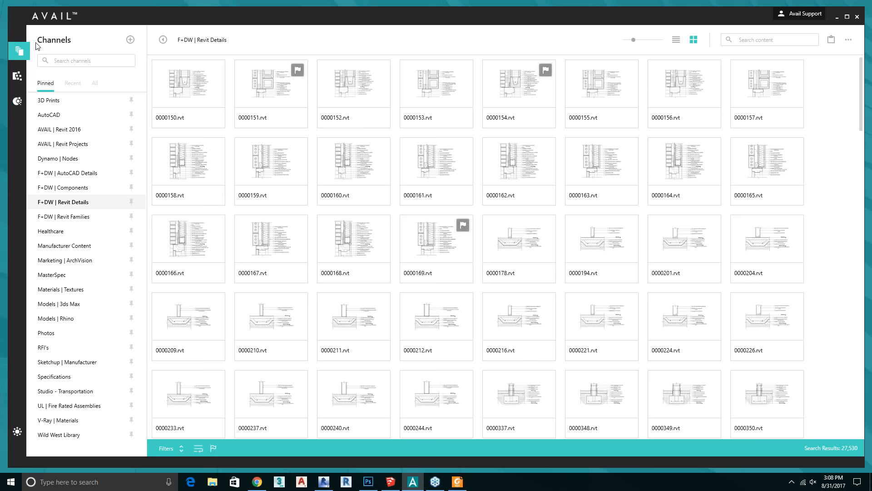
Step: Switch to the 3D Prints channel to view its ten STL and OBJ models
left_click(48, 100)
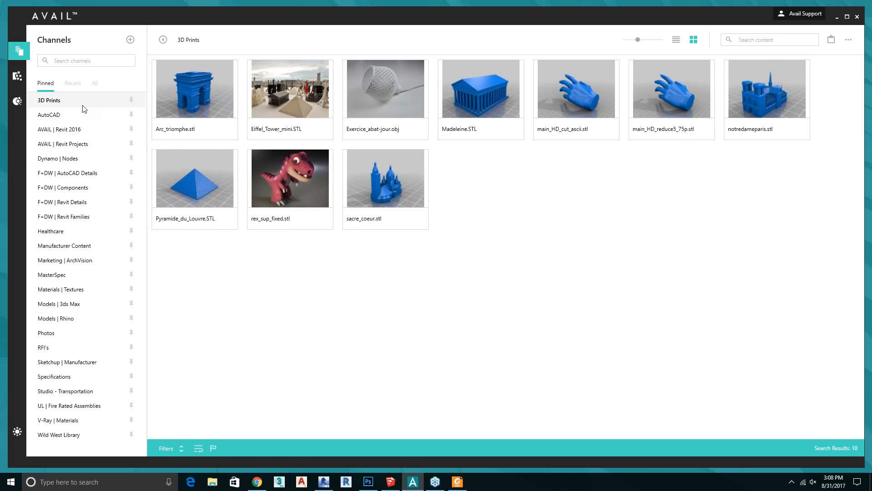
mouse_move(83, 107)
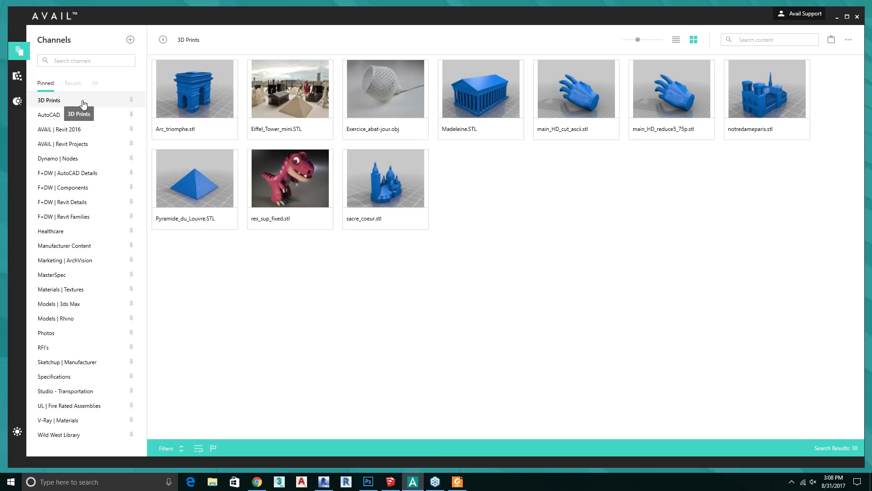
mouse_move(295, 225)
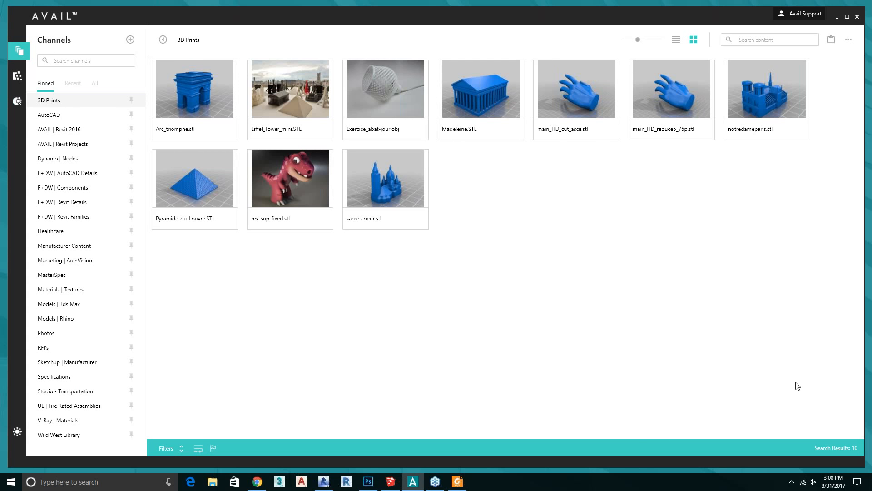
mouse_move(693, 266)
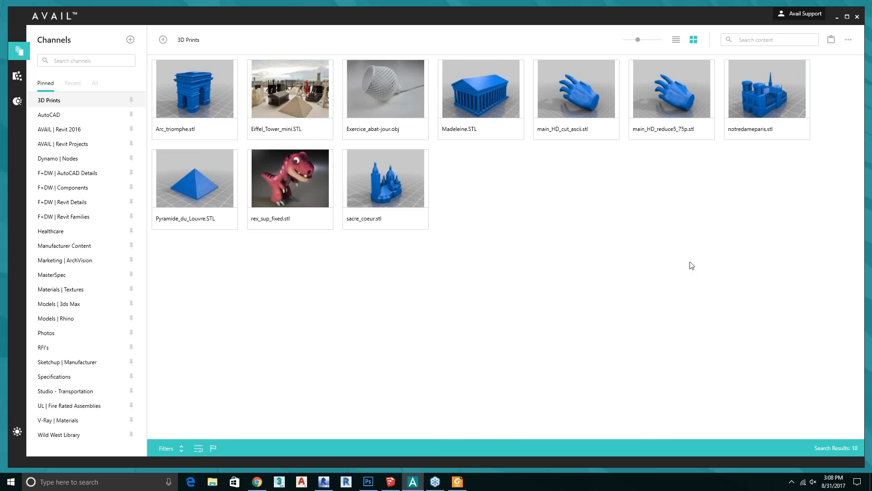
mouse_move(722, 90)
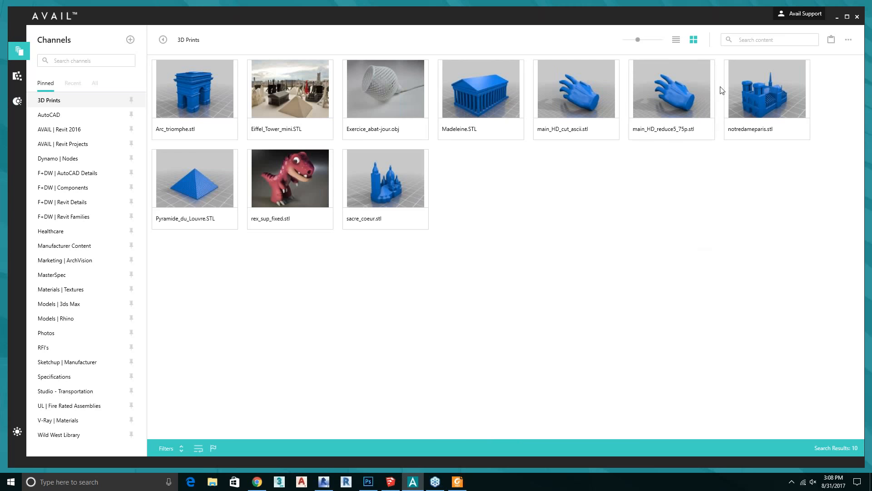
mouse_move(475, 226)
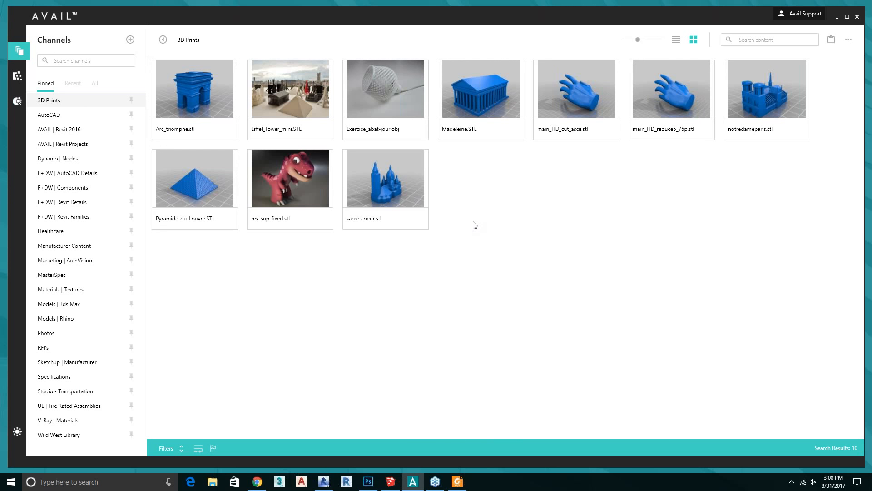
mouse_move(472, 219)
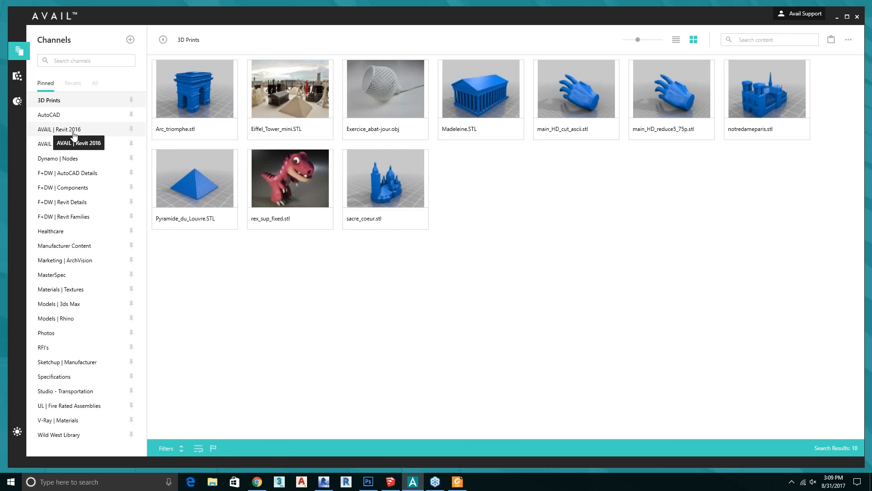
Step: Switch to the AVAIL | Revit 2016 channel with its 1,390 RFA family results
left_click(61, 129)
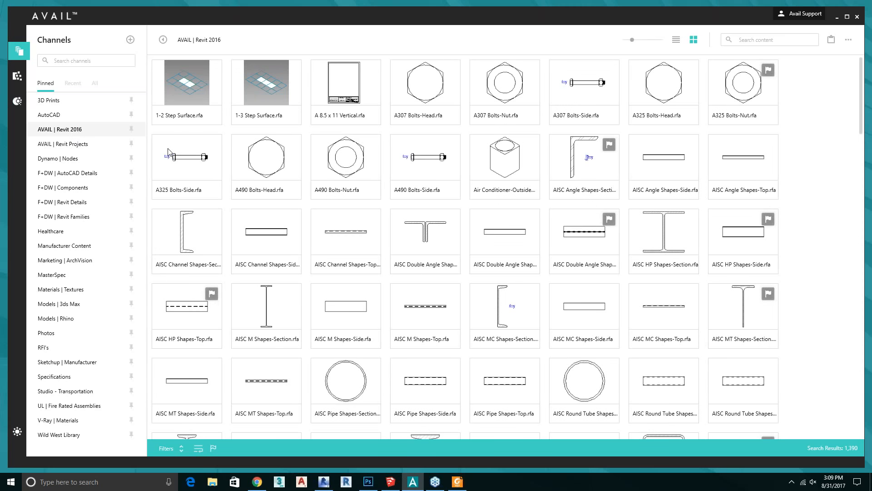
mouse_move(236, 165)
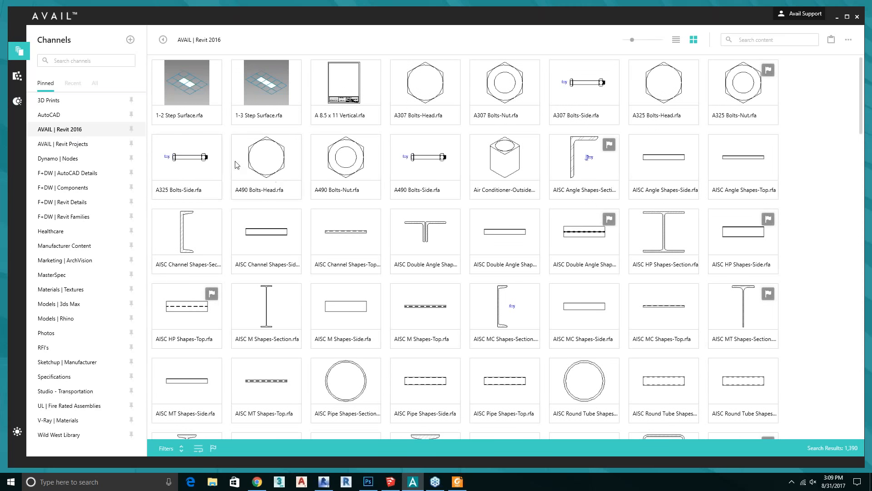
mouse_move(394, 194)
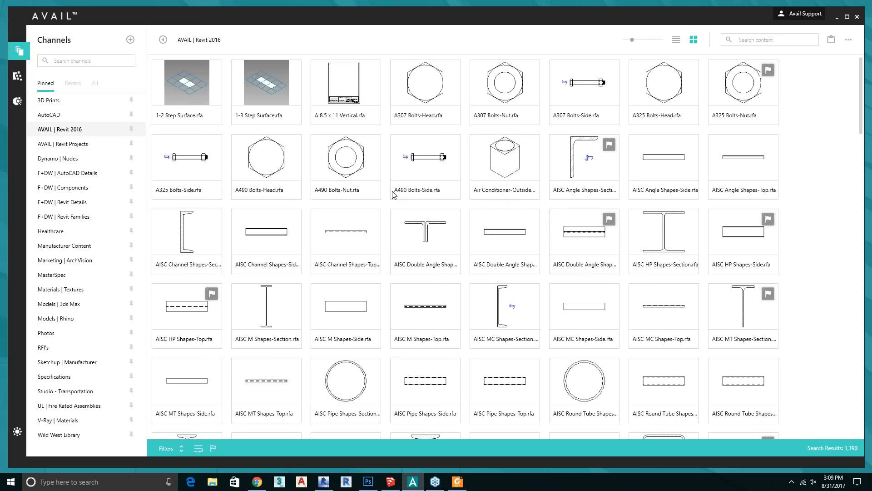
mouse_move(95, 162)
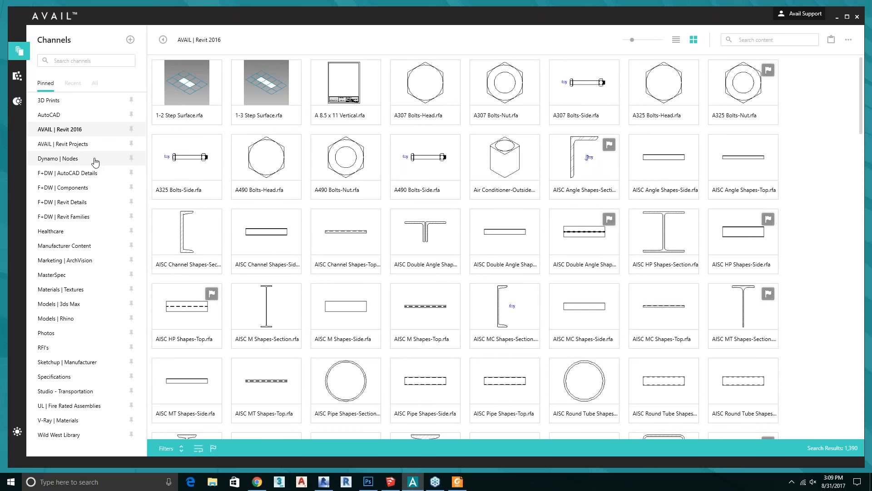
Step: Switch to the Dynamo | Nodes channel showing 231 Dynamo graph files
left_click(58, 158)
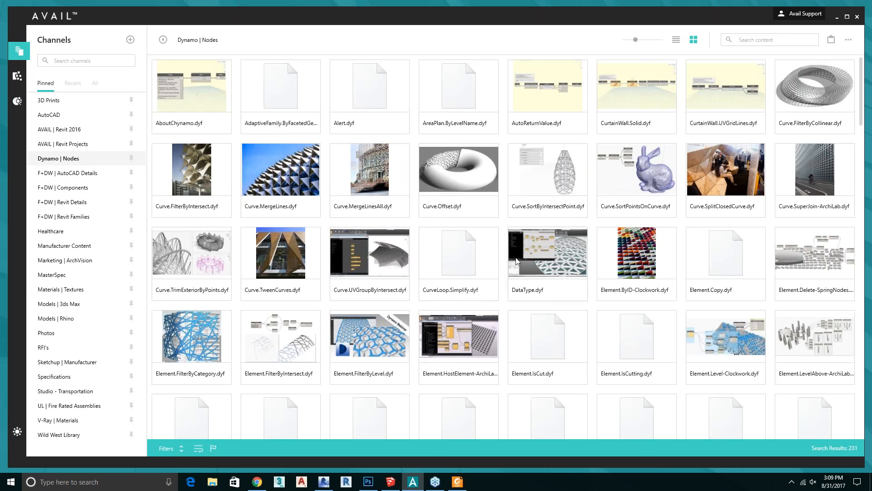
mouse_move(503, 228)
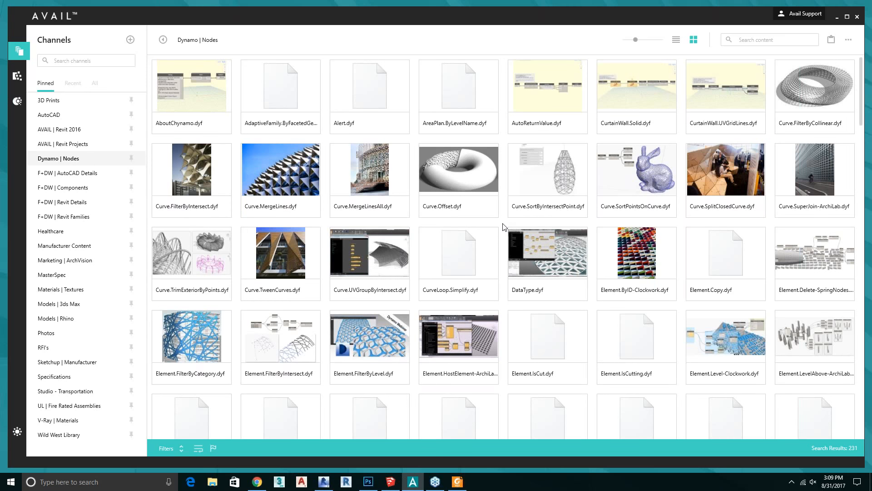
mouse_move(90, 176)
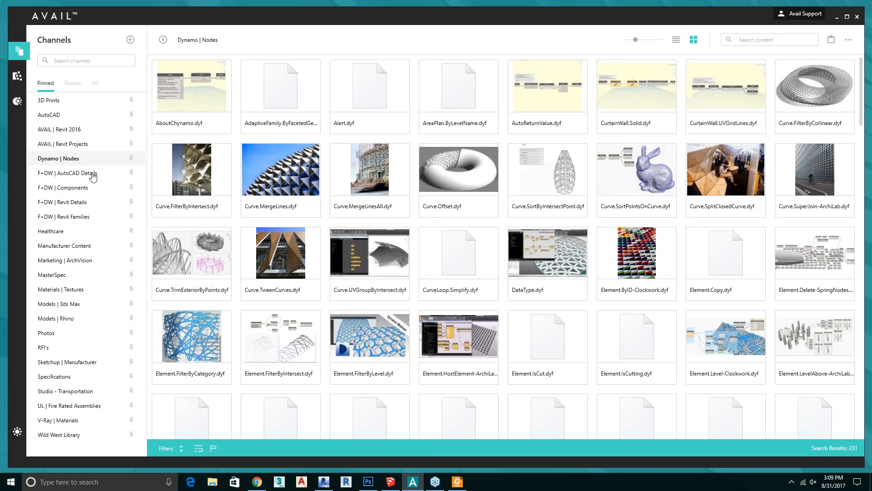
mouse_move(92, 177)
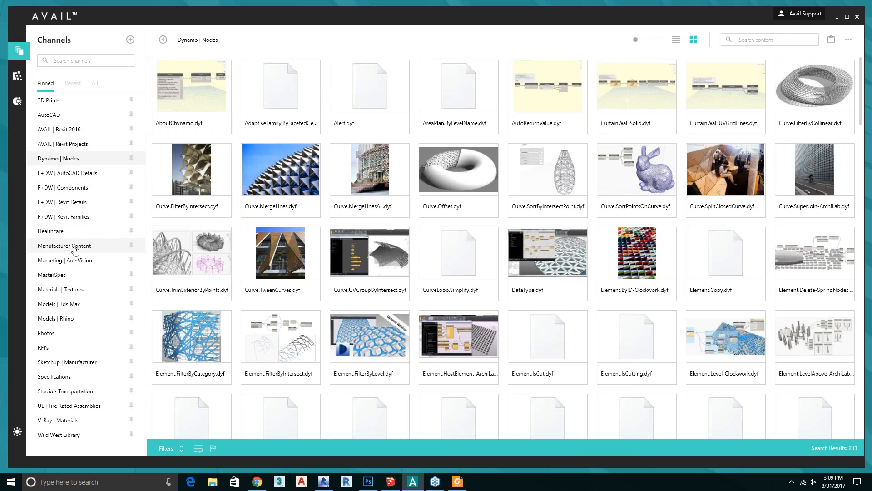
Step: Load the Manufacturer Content channel's 7,783 Ruskin results, then start Marketing | ArchVision loading
left_click(63, 246)
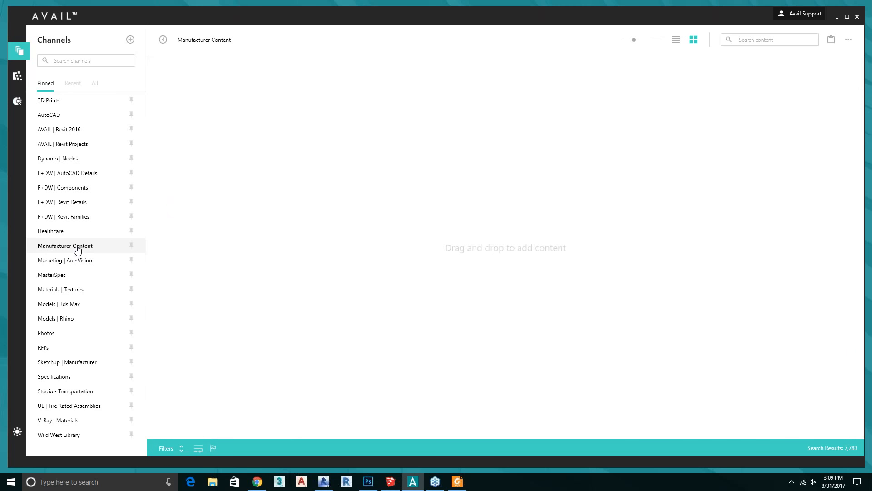
left_click(64, 246)
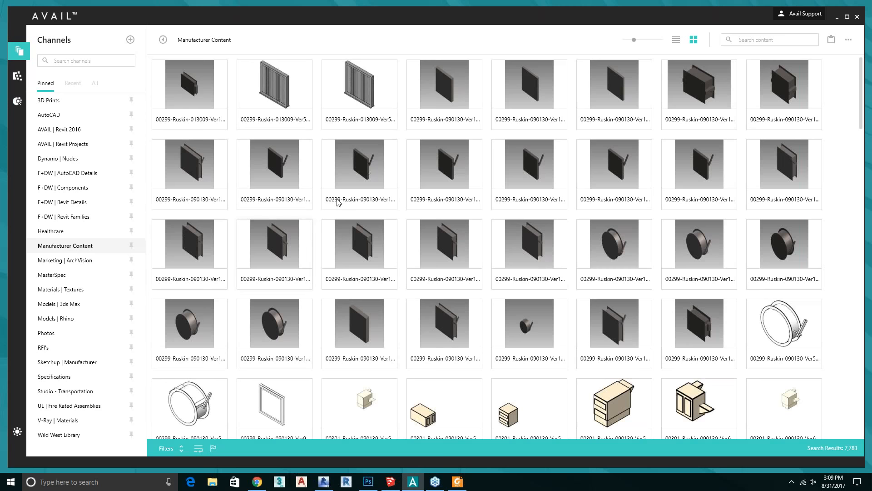
left_click(65, 260)
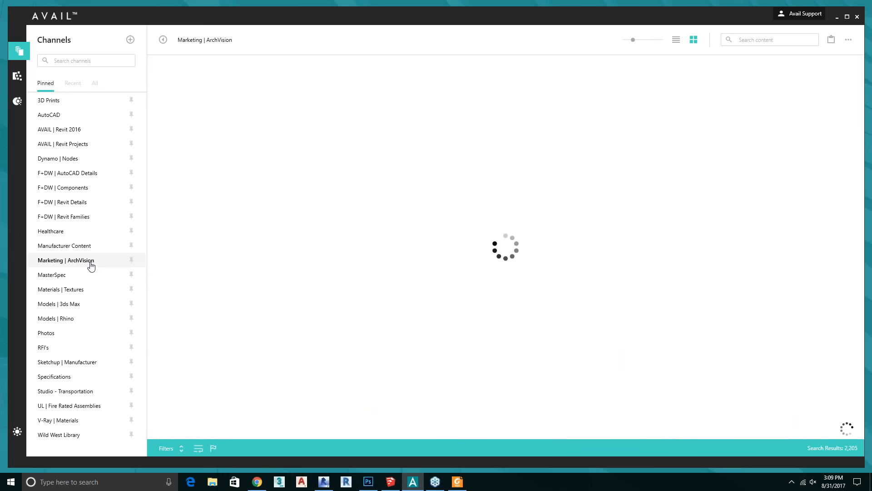
Step: Switch to the Marketing | ArchVision channel with its 2,205 image and rendering results
left_click(63, 260)
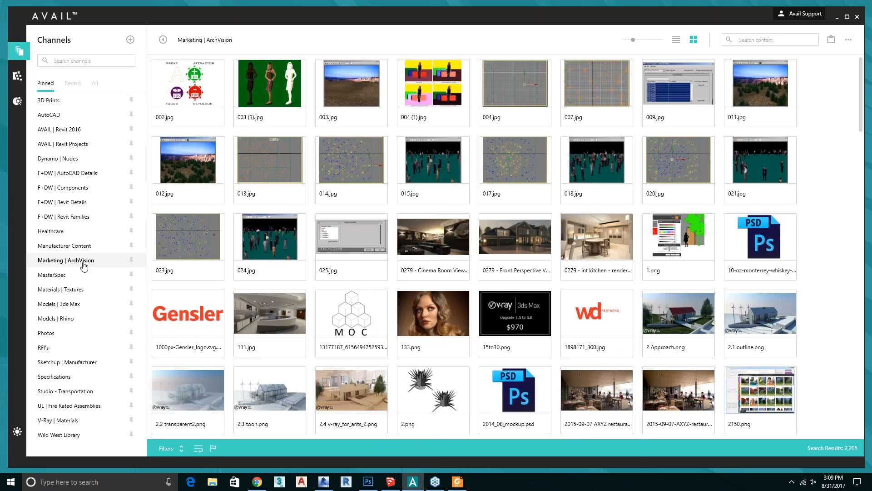
mouse_move(313, 137)
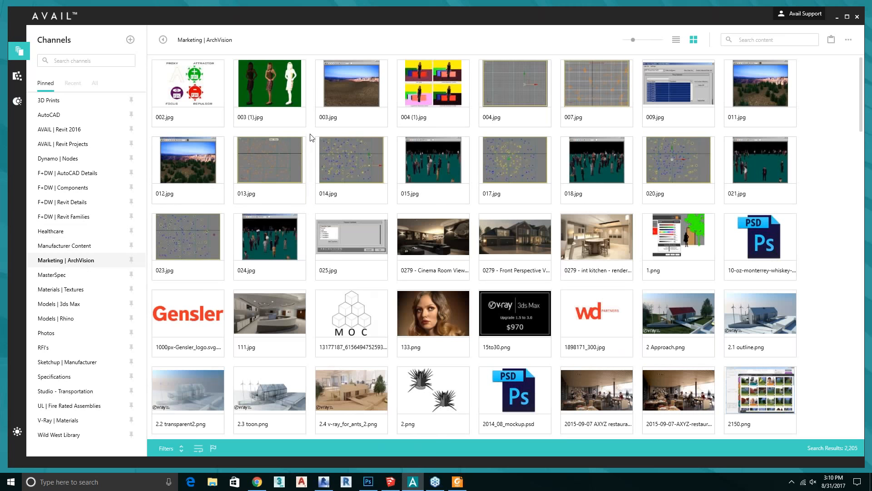